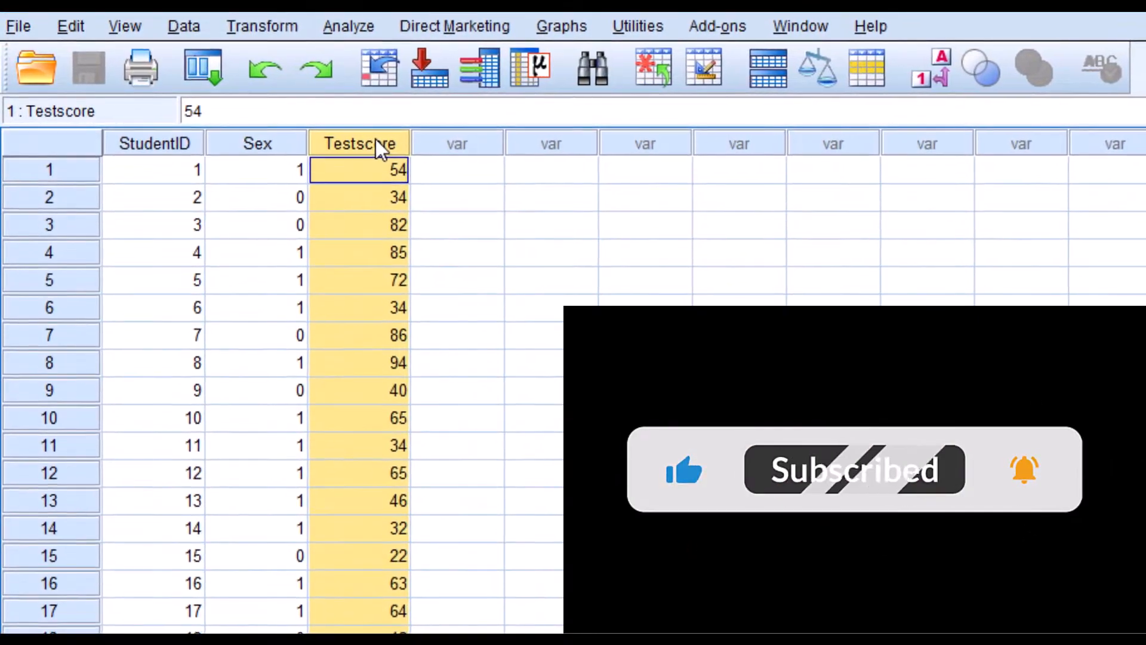
Step: Select the StudentID column and open the Analyze > Descriptive Statistics menu
click(153, 141)
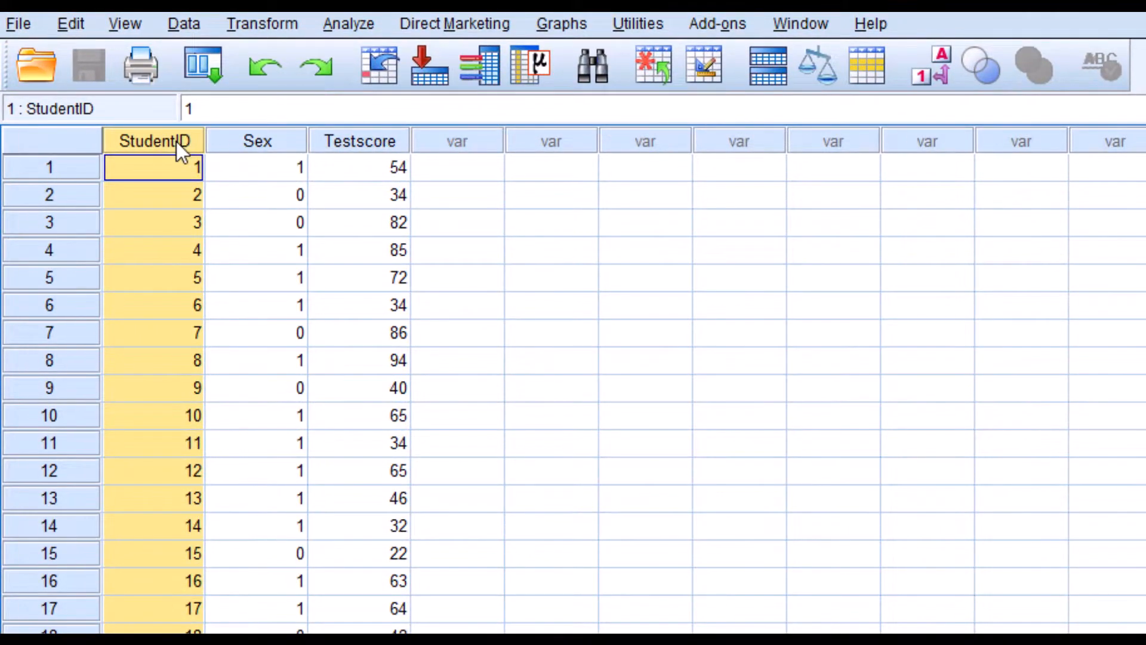
click(234, 40)
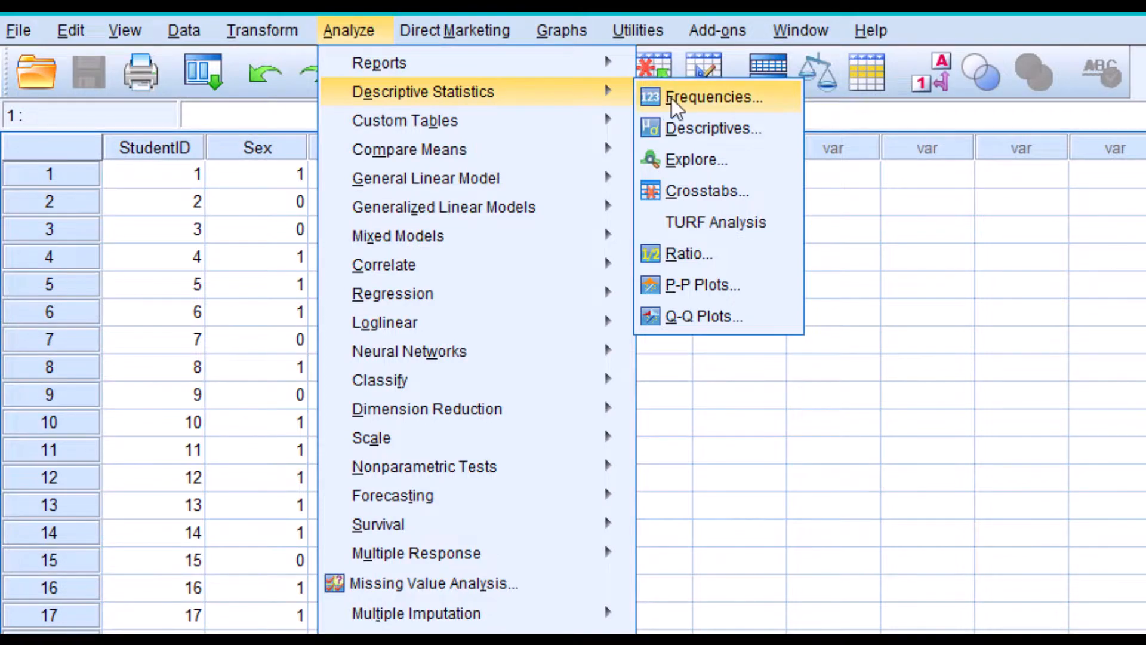
Step: Start an Explore analysis with Testscore in the Dependent List
click(695, 159)
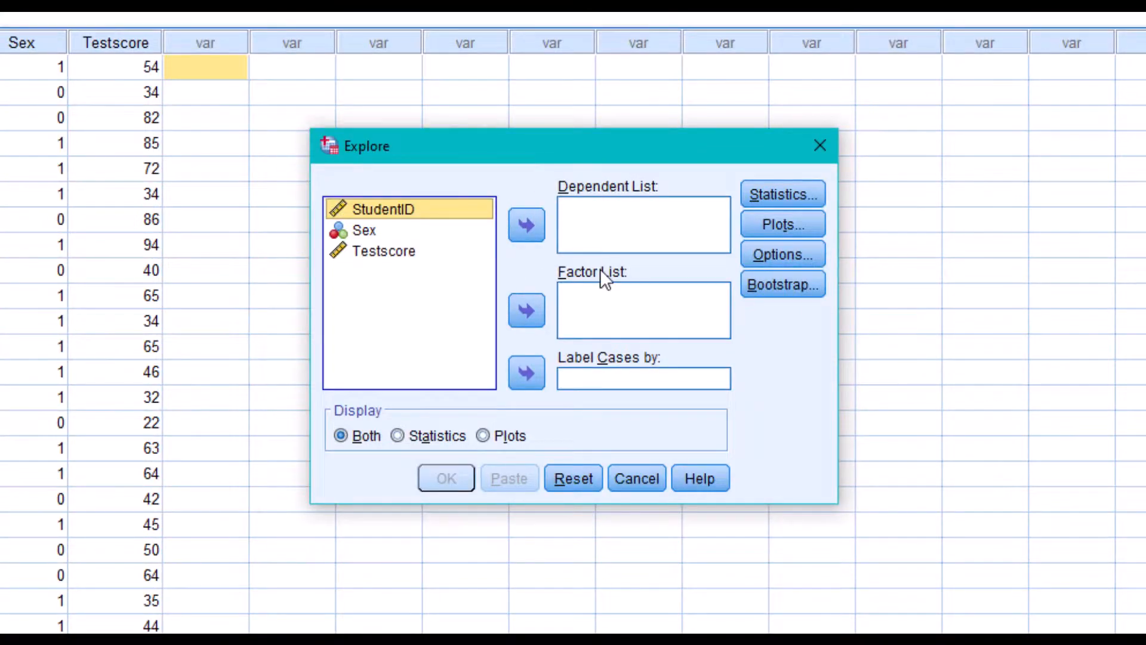
click(384, 251)
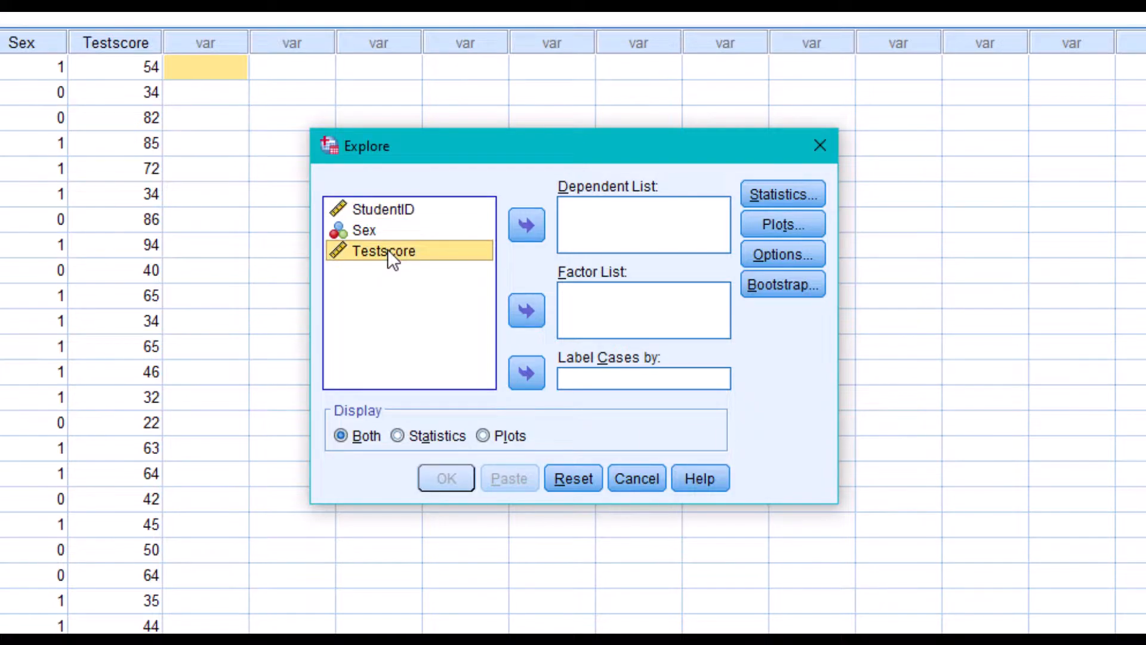
click(525, 224)
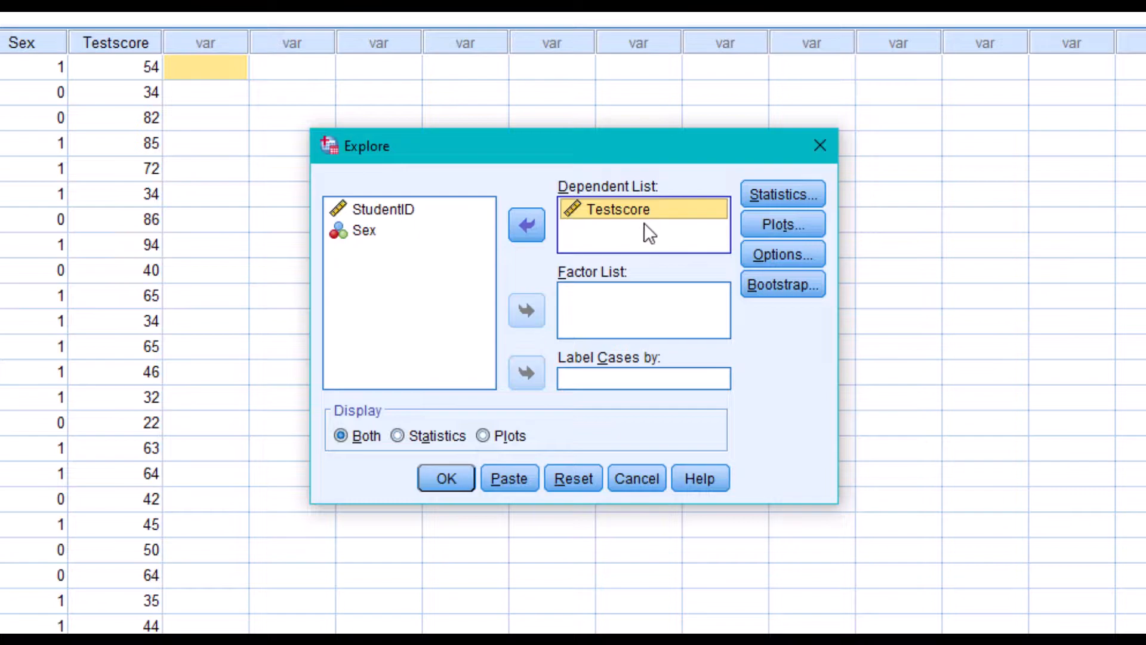
mouse_move(369, 249)
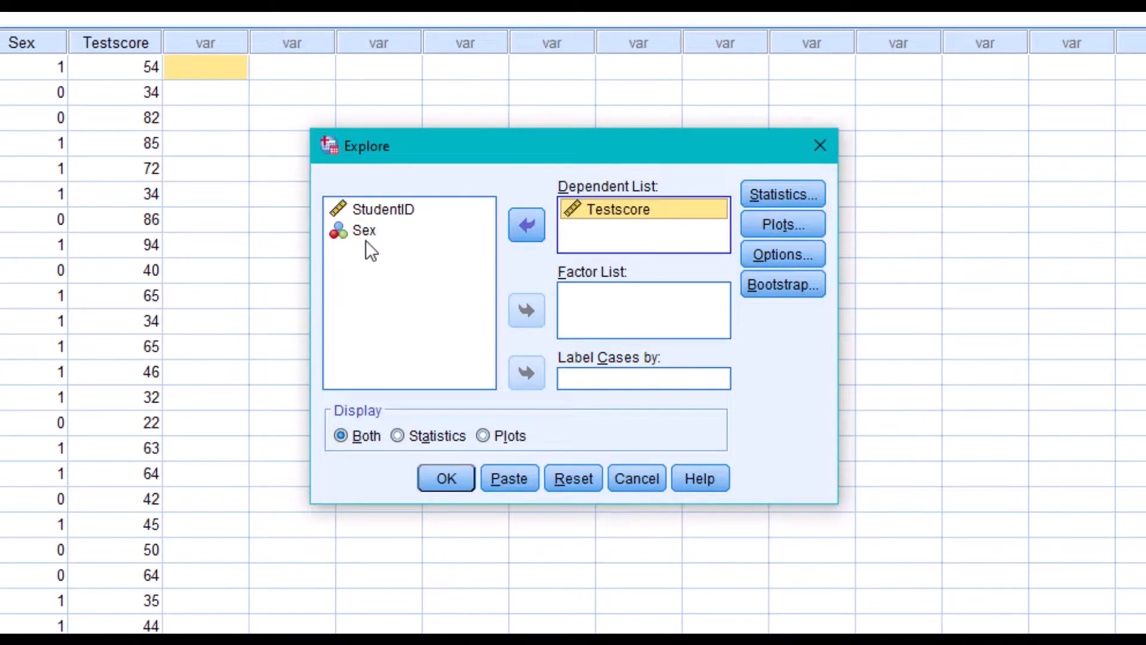
Step: Add Sex to the Factor List, then remove it again
click(365, 230)
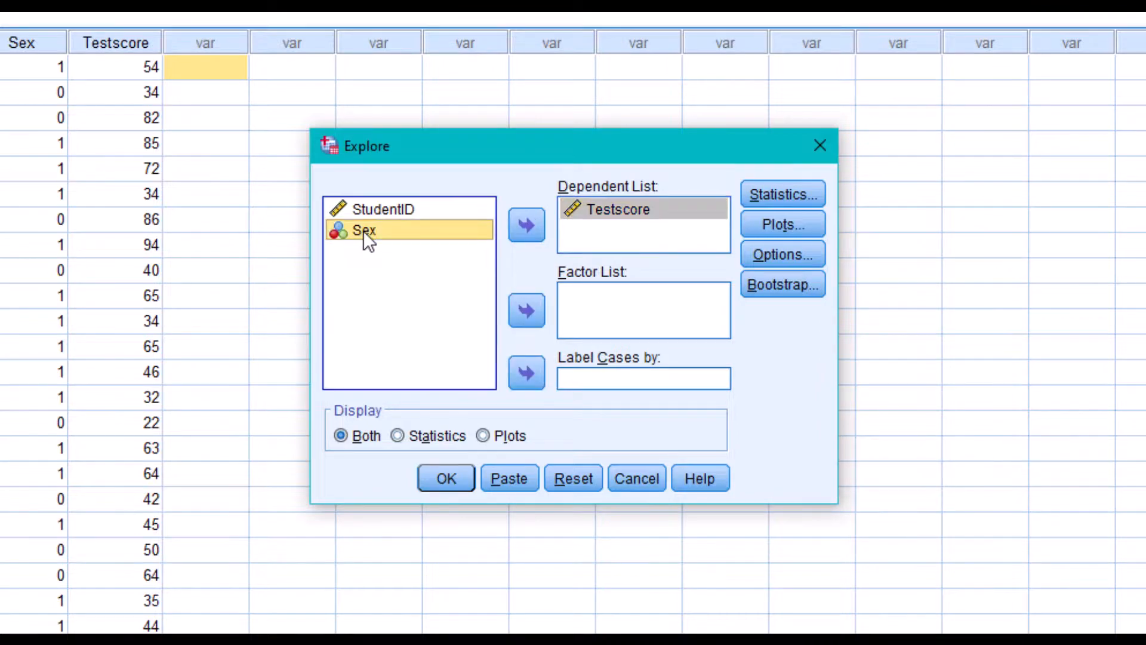
click(525, 310)
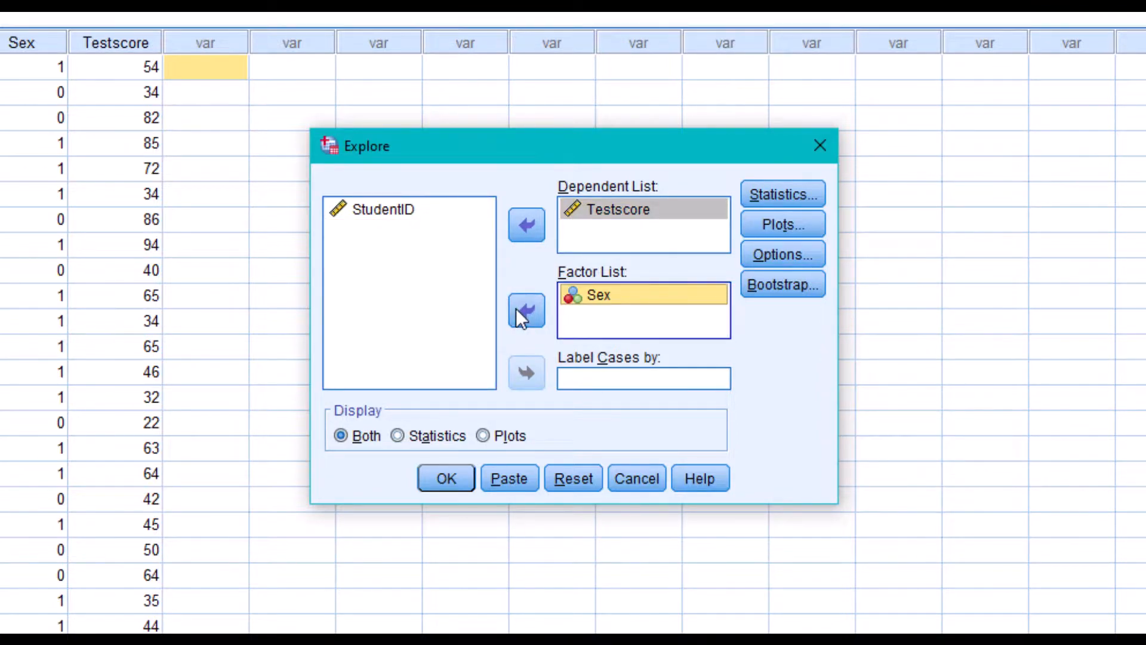
click(525, 310)
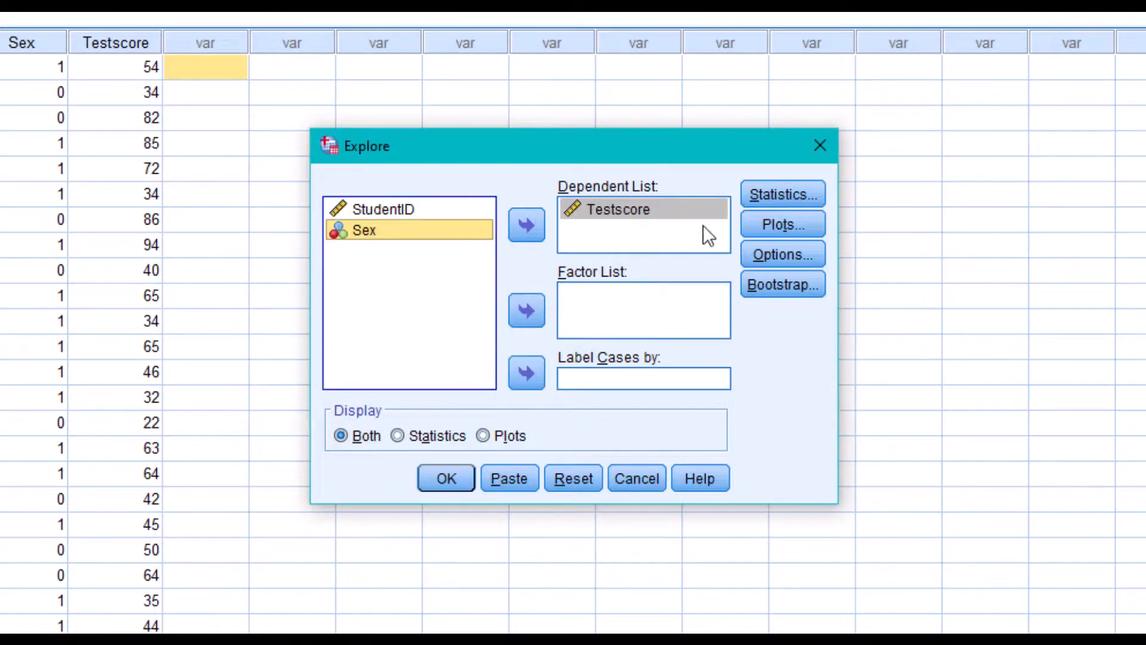
Step: Choose normality plots with tests instead of stem-and-leaf, and run the Explore analysis
click(782, 224)
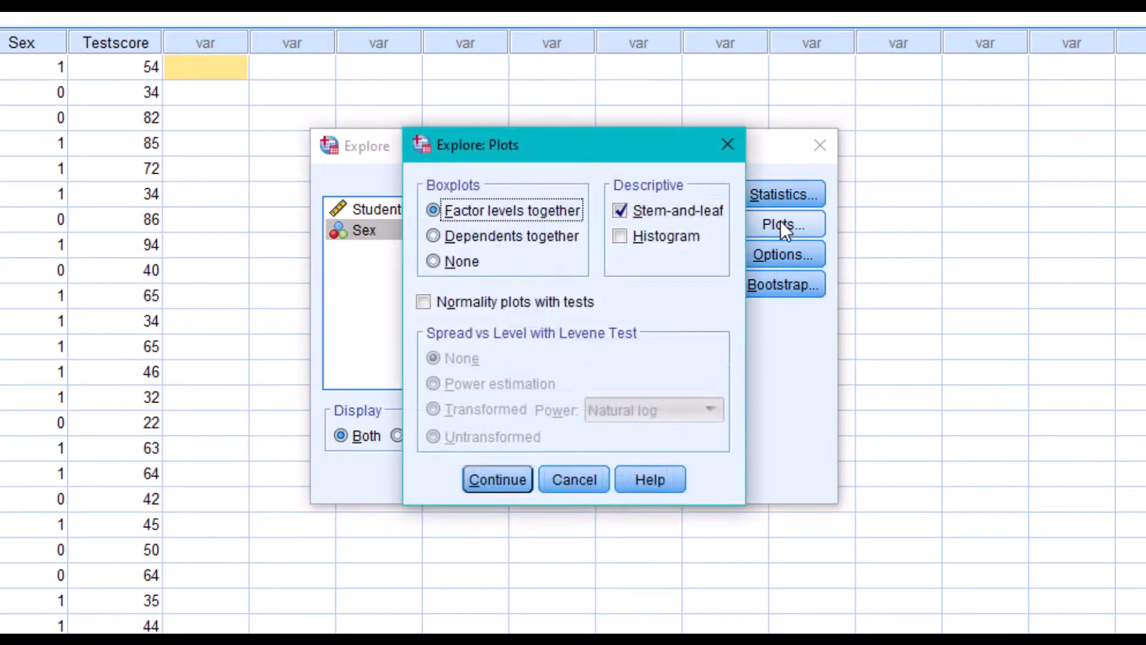
mouse_move(631, 316)
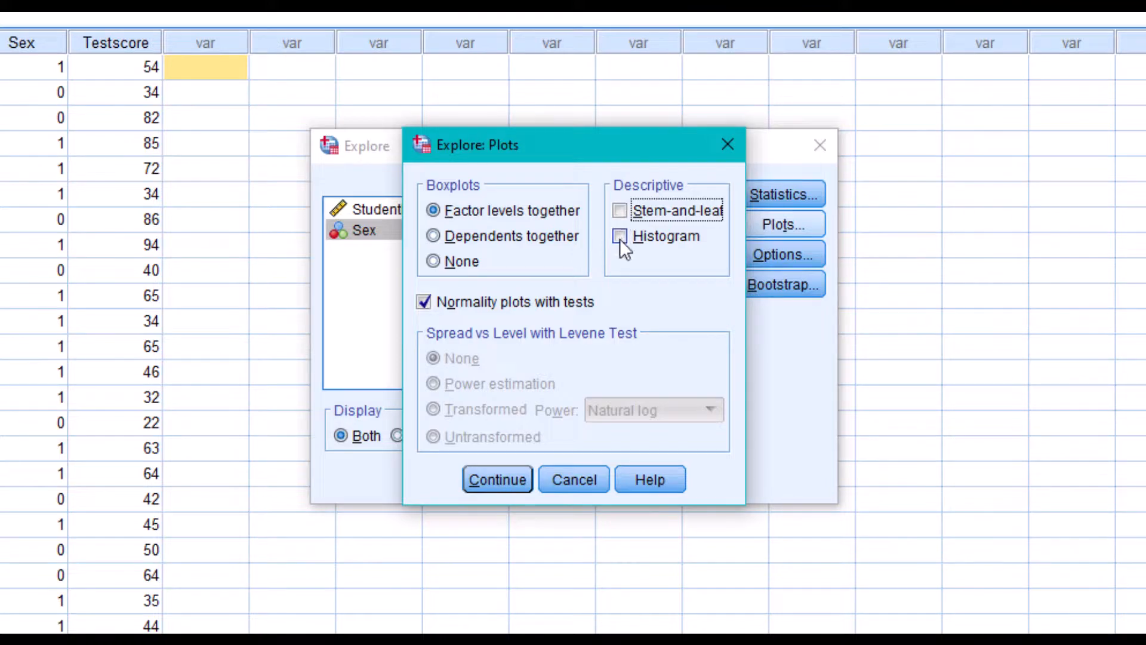
click(496, 479)
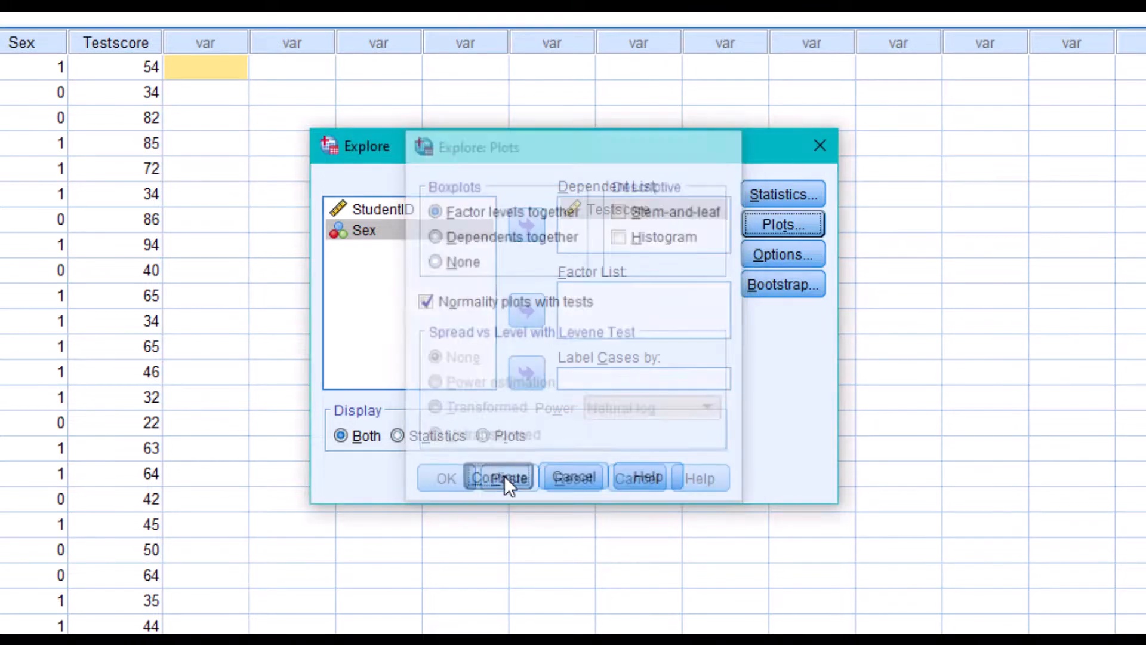
click(500, 478)
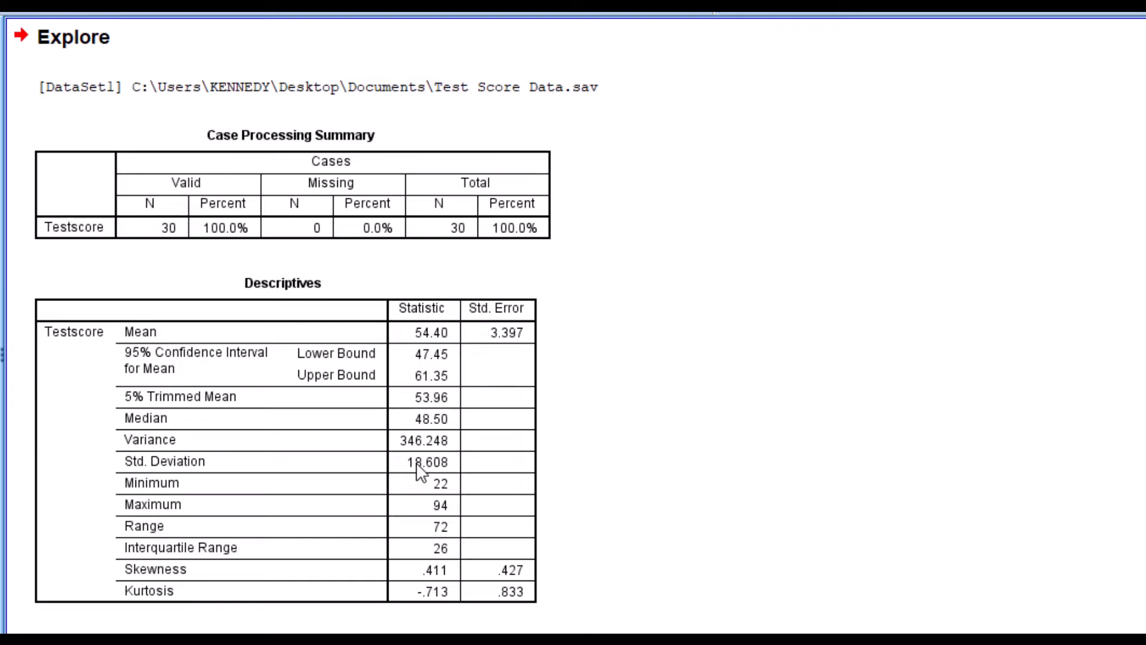
scroll(down, 3)
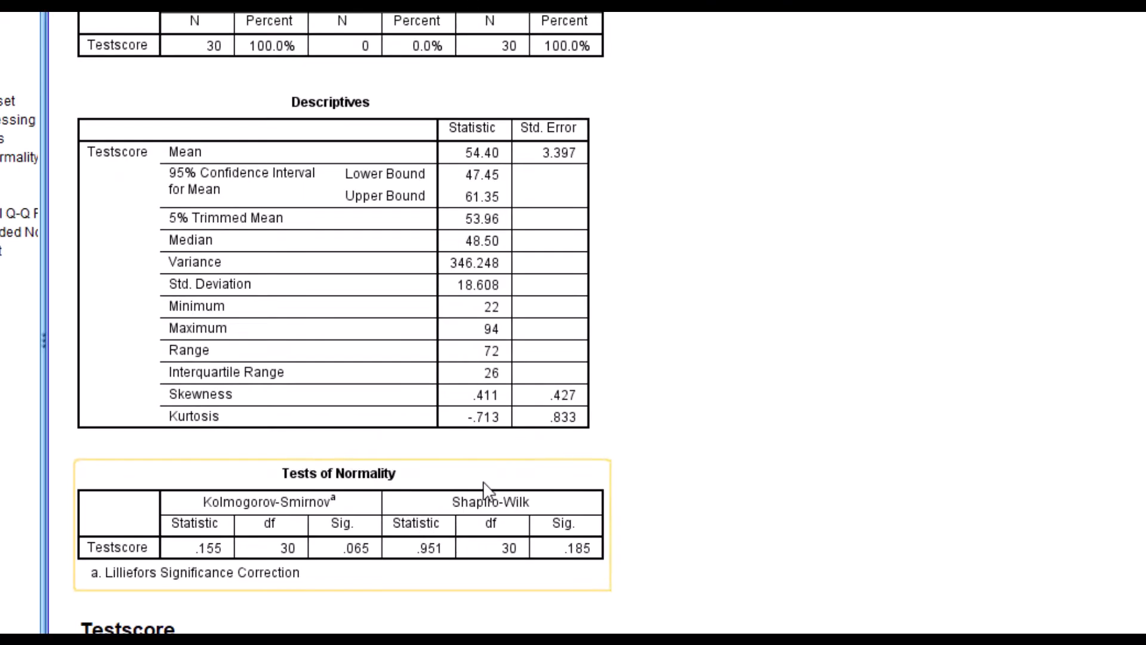
scroll(down, 3)
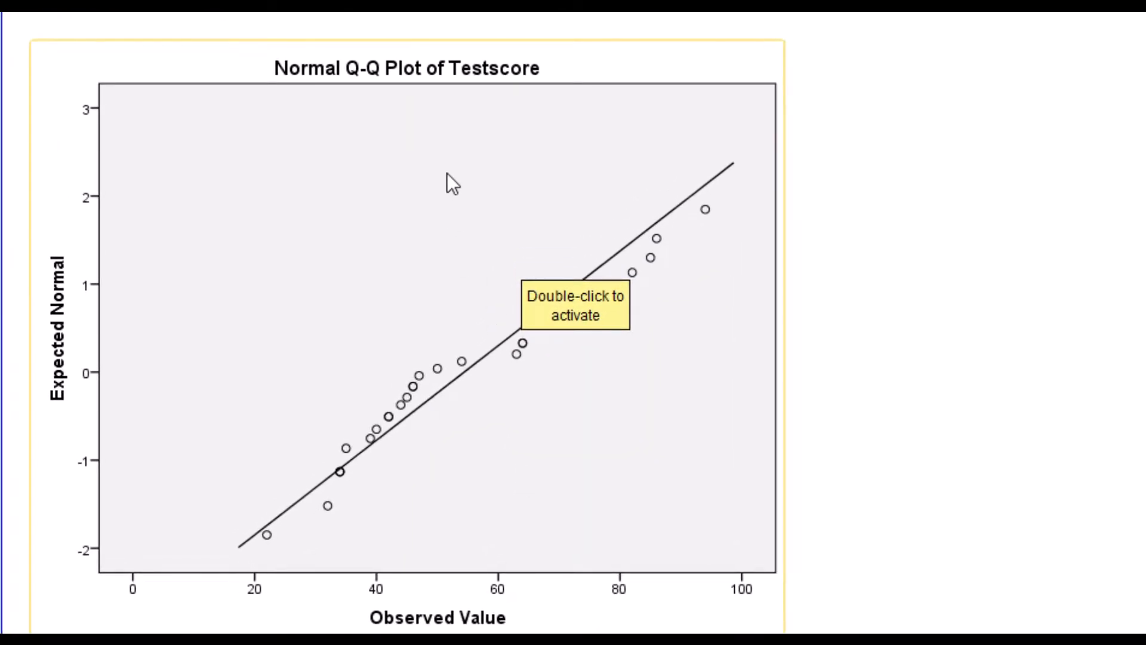
mouse_move(449, 234)
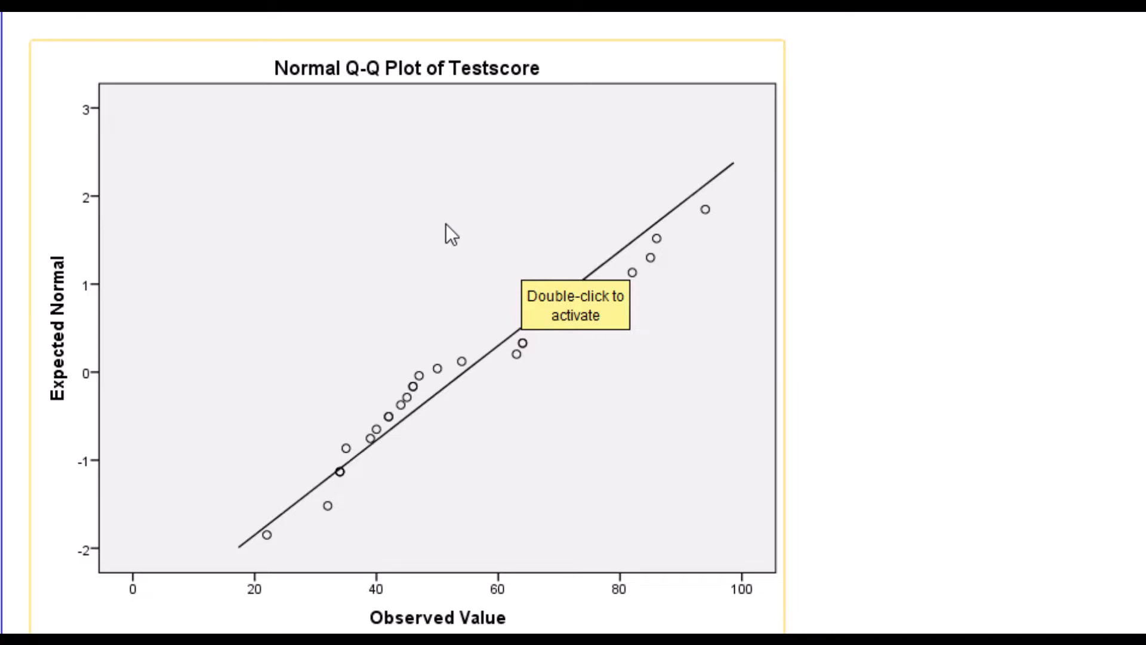
mouse_move(384, 199)
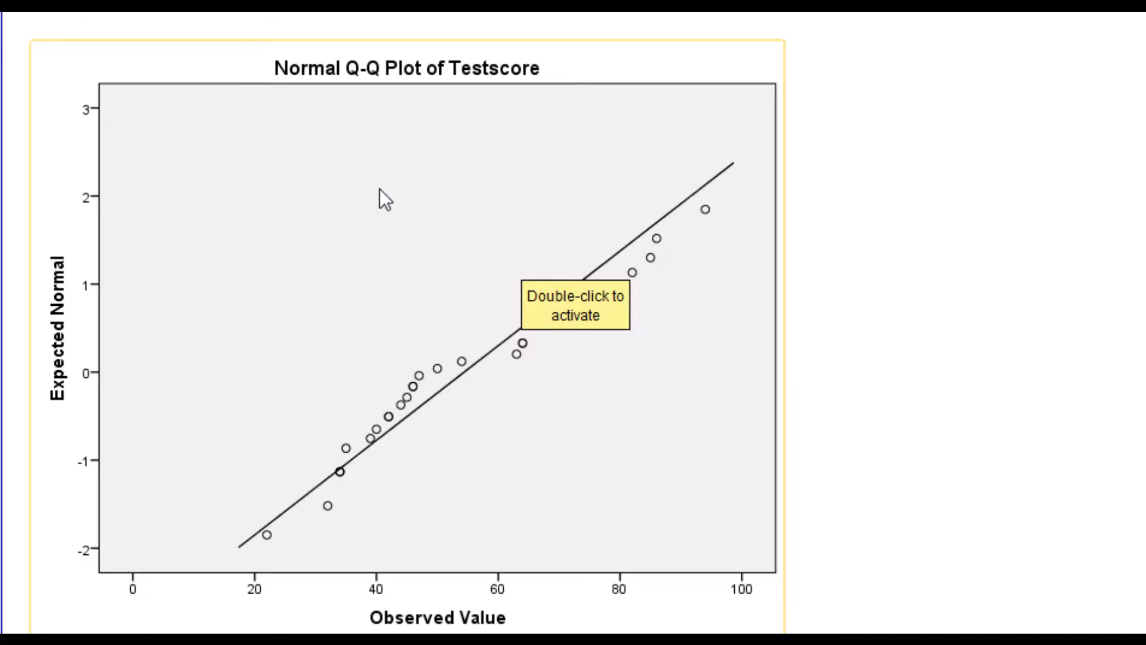
mouse_move(552, 187)
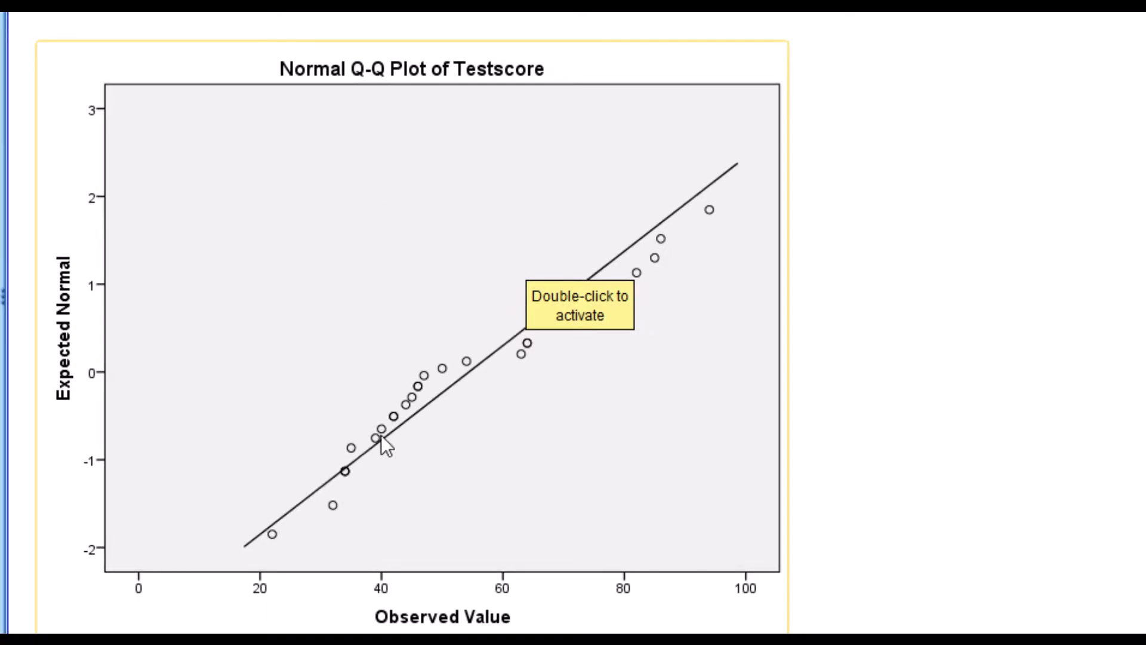
mouse_move(502, 427)
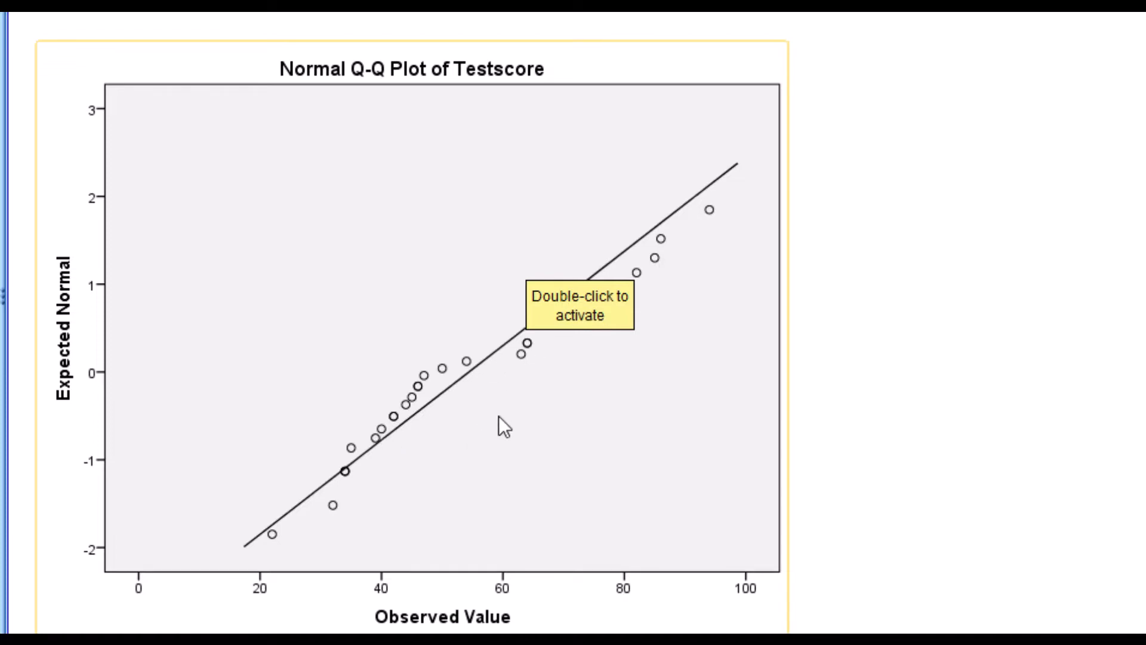